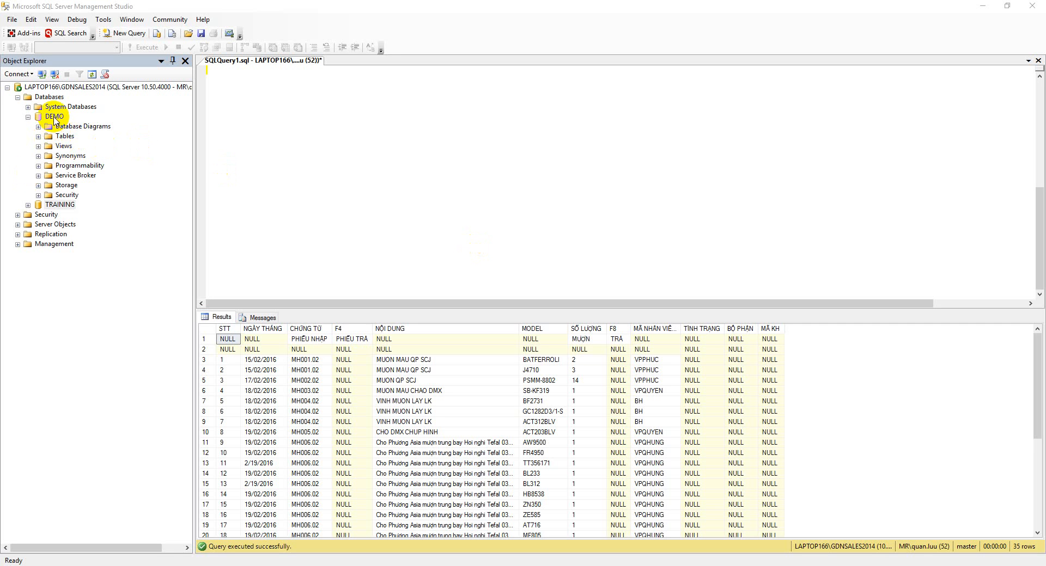
- Start Tasks > Import Data on the DEMO database to launch the Import and Export Wizard
{"action": "right_click", "coordinate": [52, 117]}
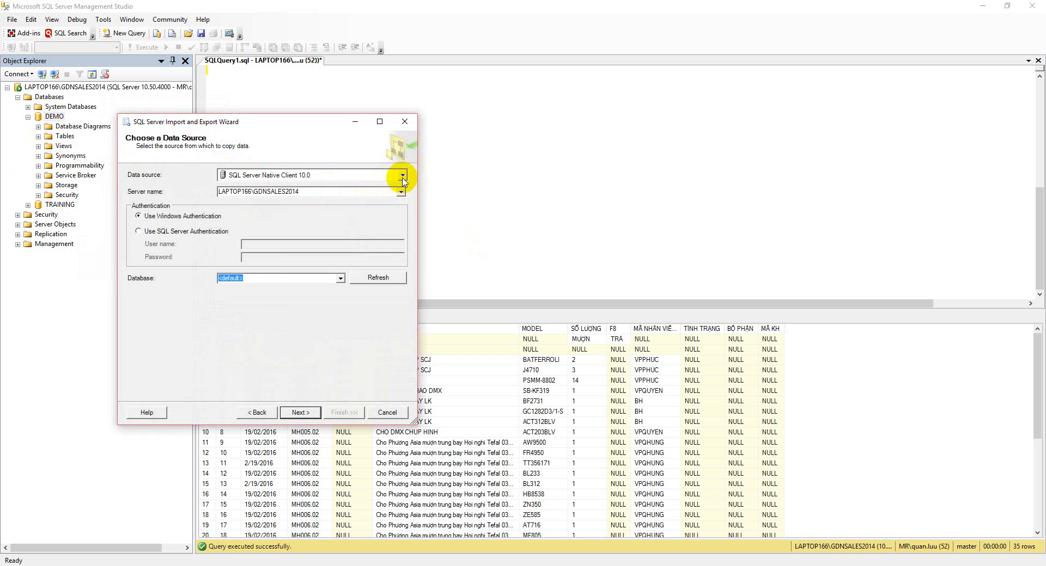
- Set Microsoft Excel file gui quan.xls as source, DEMO as destination, copying data from Sheet1$
{"action": "left_click", "coordinate": [401, 175]}
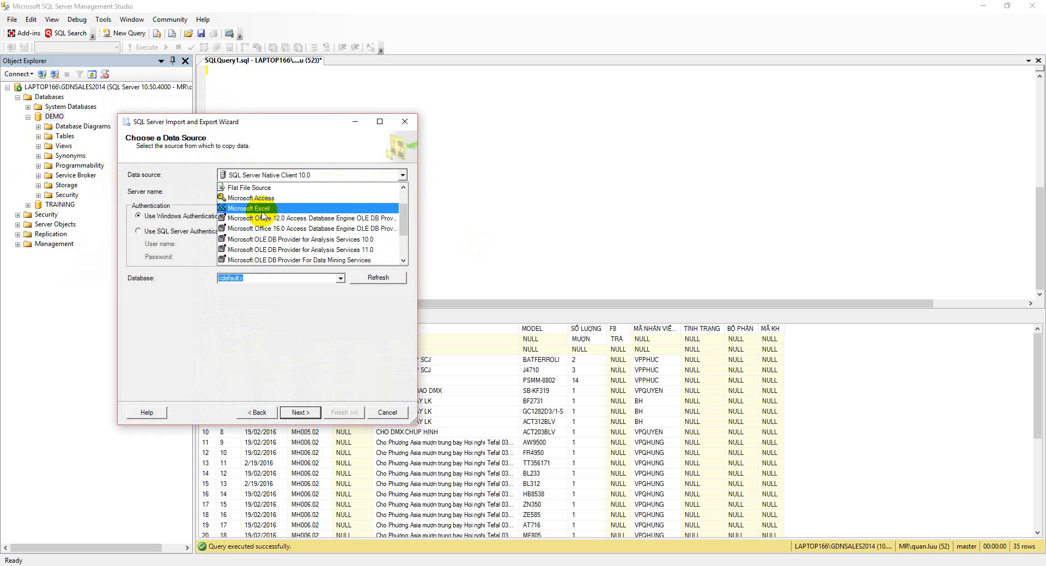
{"action": "left_click", "coordinate": [248, 208]}
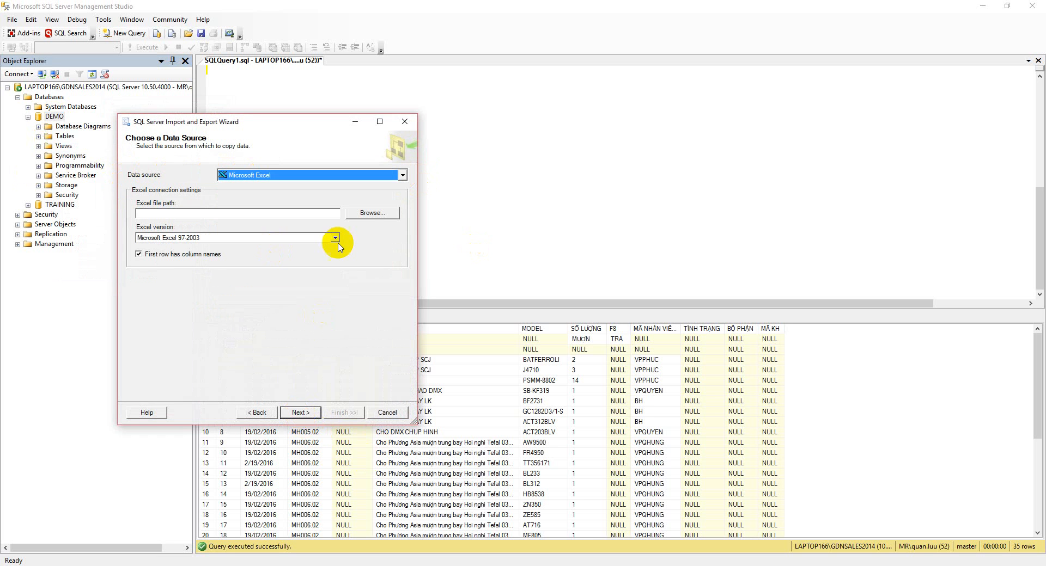
{"action": "left_click", "coordinate": [371, 214]}
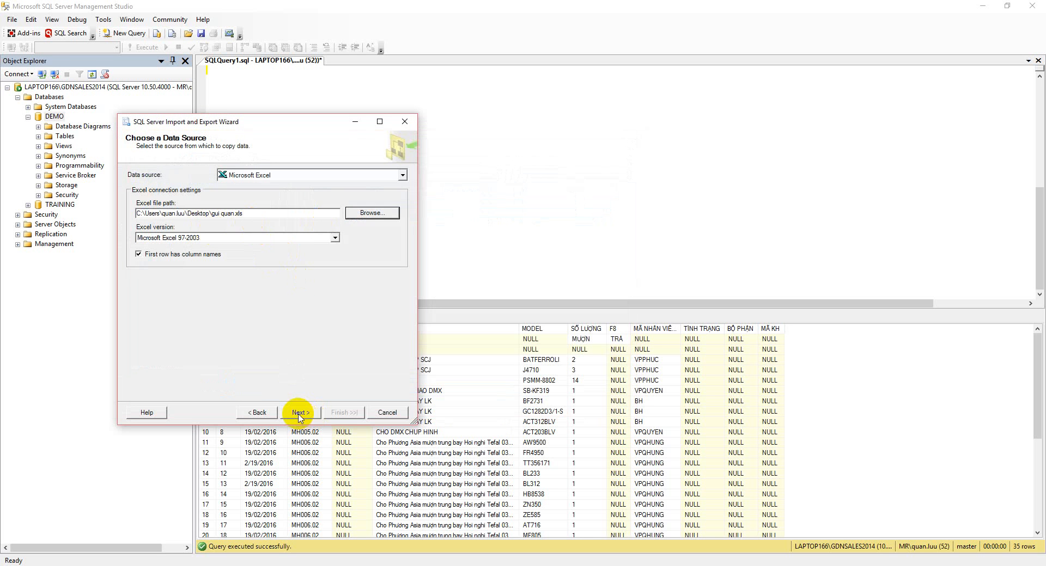
{"action": "left_click", "coordinate": [301, 413]}
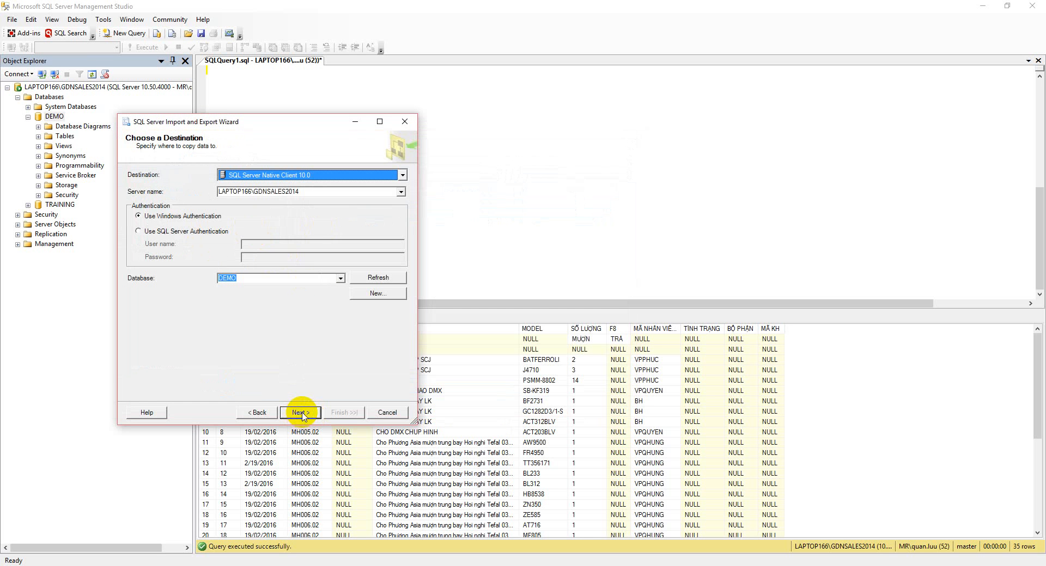
{"action": "left_click", "coordinate": [300, 413]}
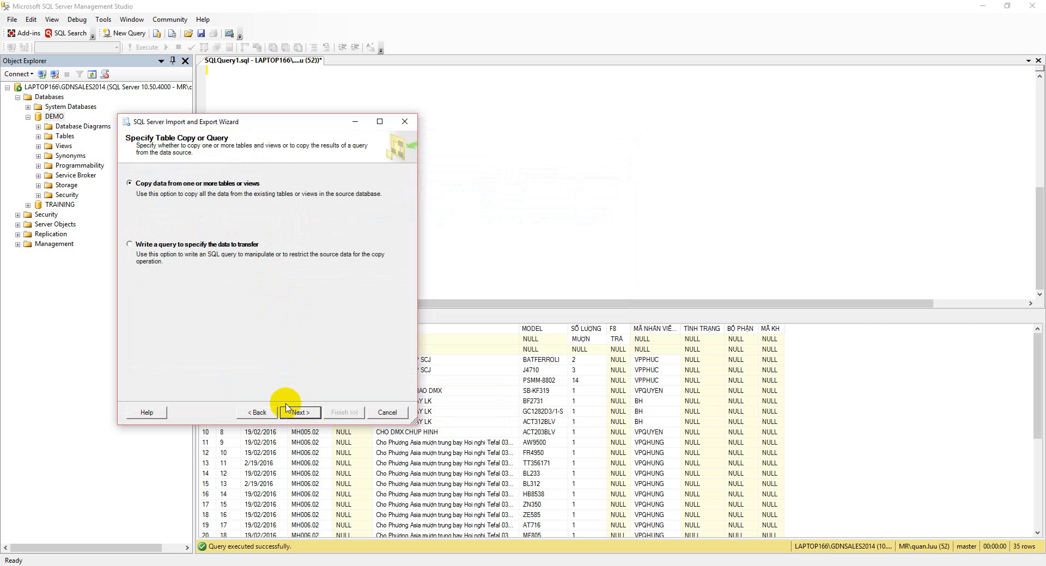
{"action": "left_click", "coordinate": [300, 413]}
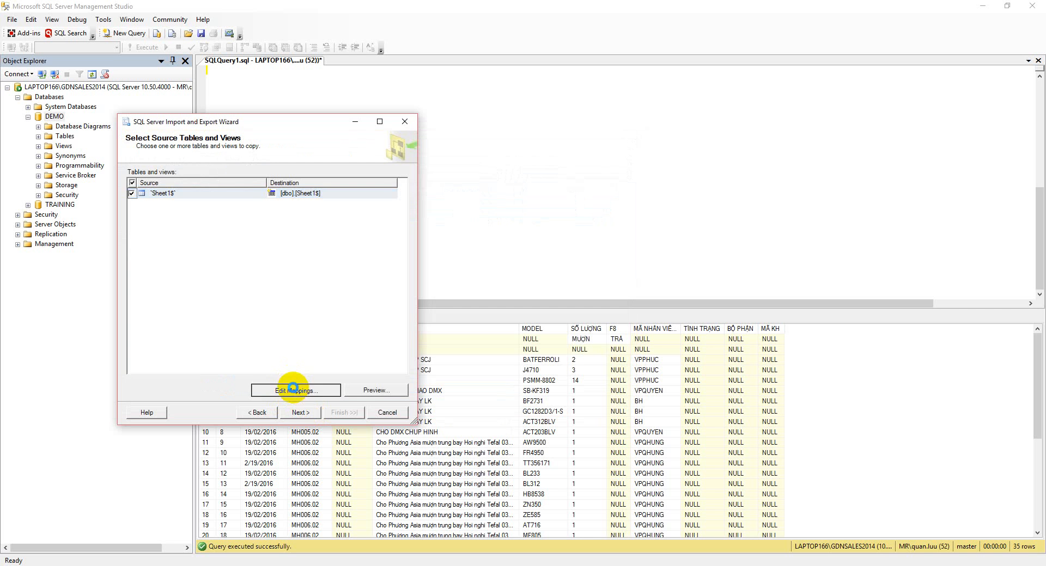
- Accept the Sheet1$ column mappings and run the import, copying 35 rows into new dbo.Sheet1$
{"action": "left_click", "coordinate": [296, 391]}
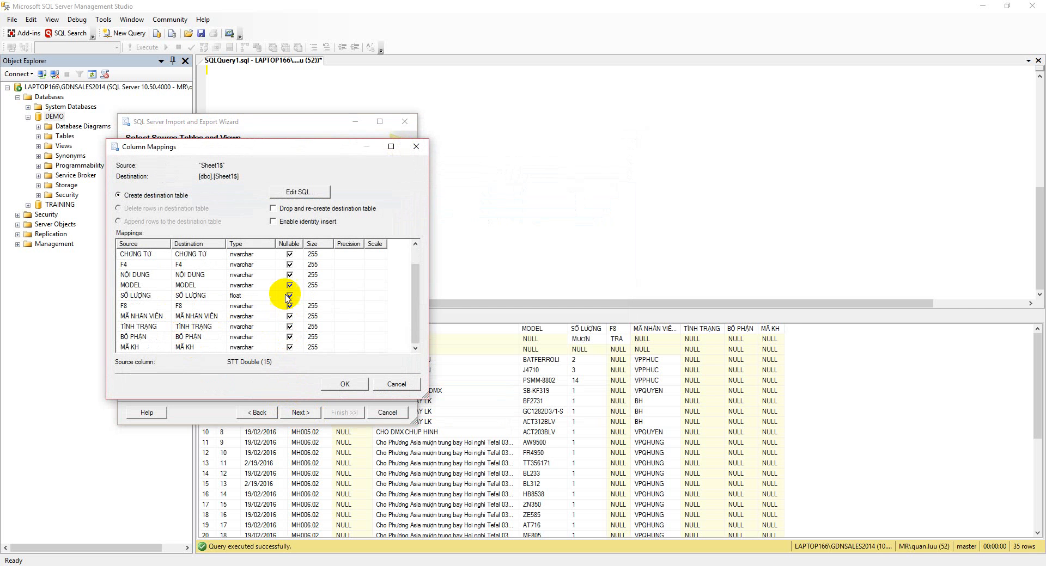
{"action": "left_click", "coordinate": [344, 385]}
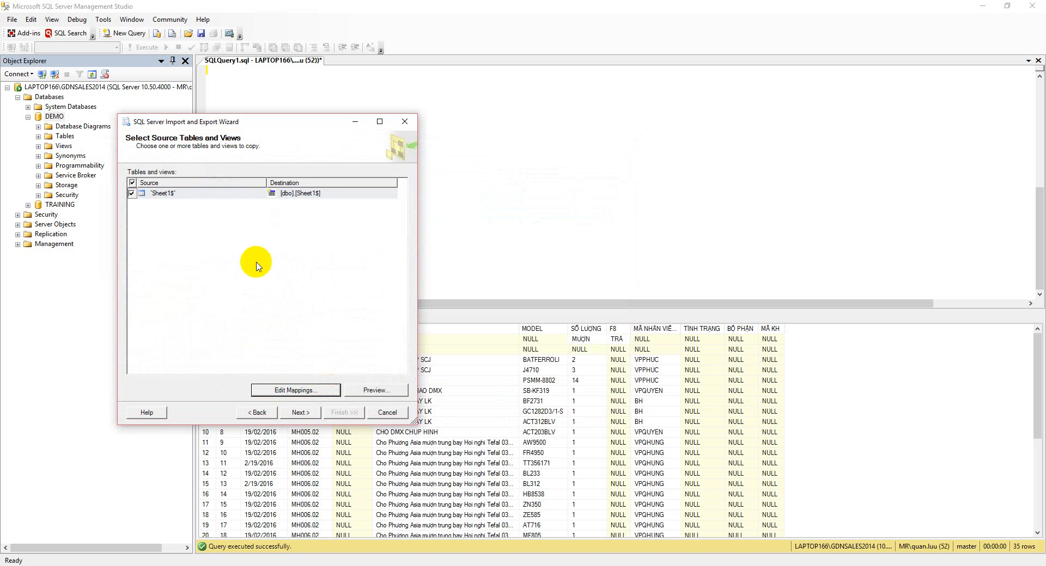
{"action": "left_click", "coordinate": [300, 413]}
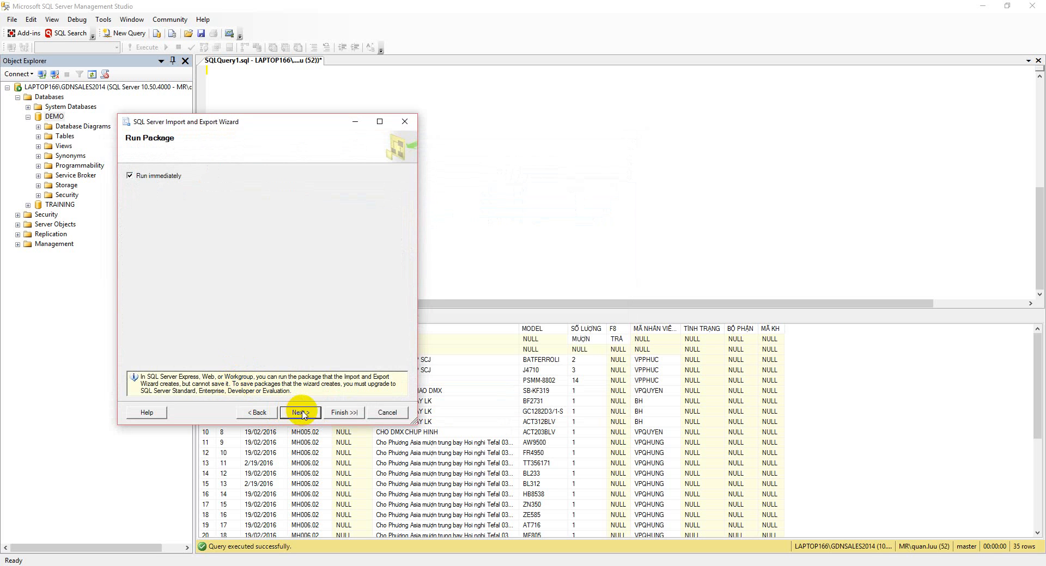
{"action": "left_click", "coordinate": [301, 413]}
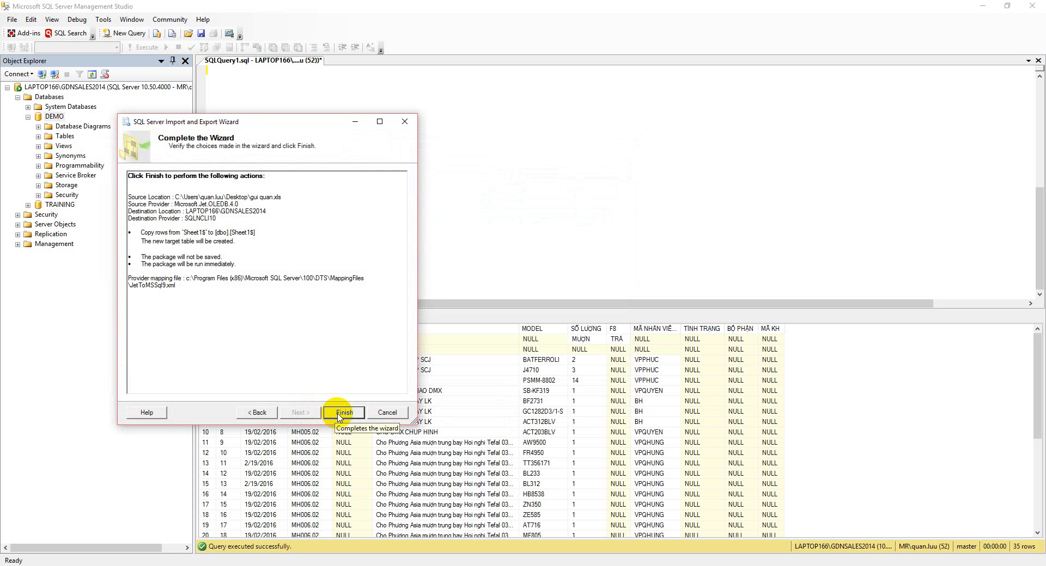
{"action": "left_click", "coordinate": [344, 413]}
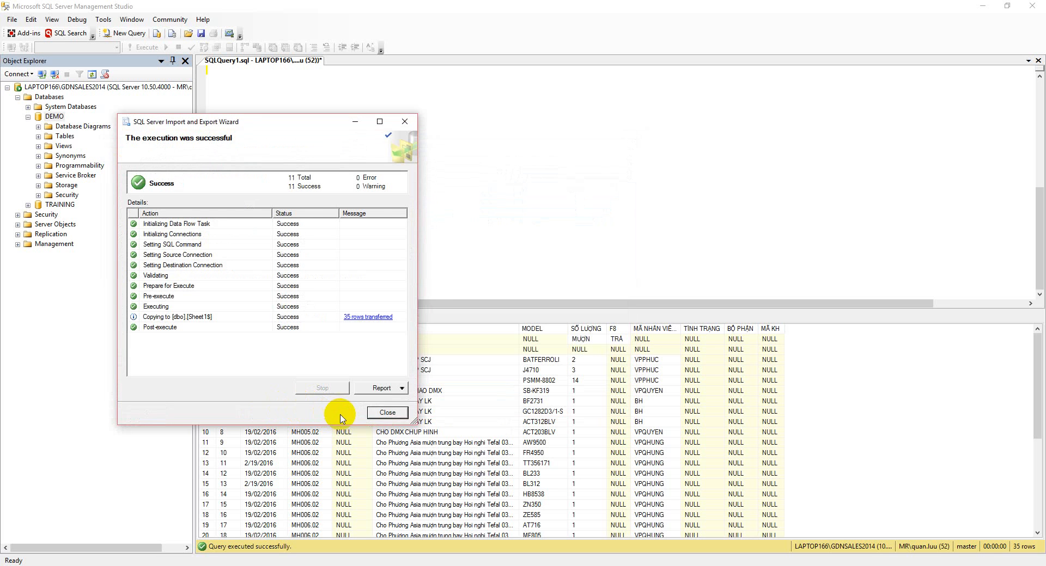
{"action": "left_click", "coordinate": [388, 413]}
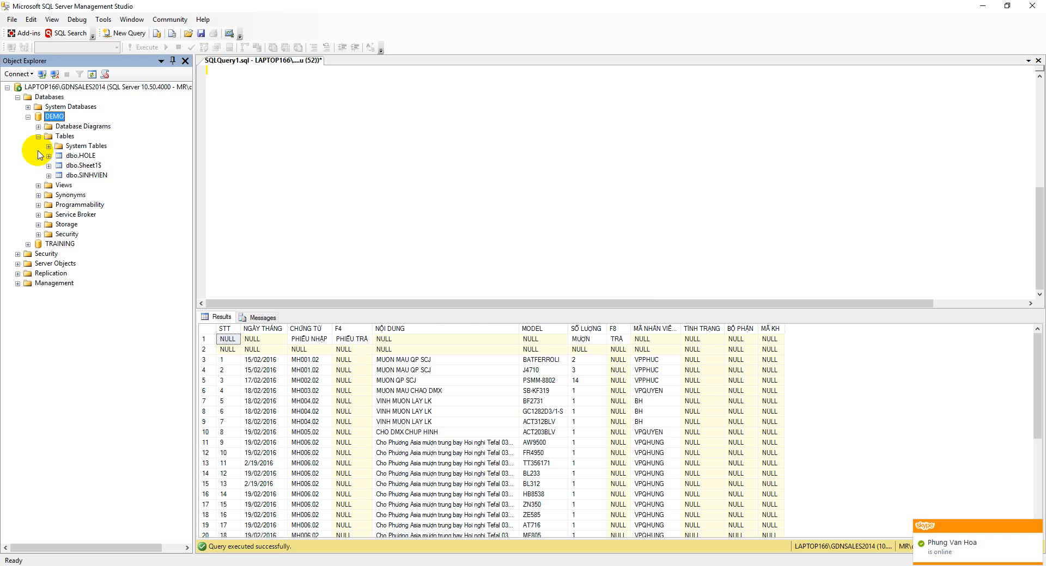
- Generate a Select Top 1000 Rows query for dbo.Sheet1$ from Object Explorer
{"action": "right_click", "coordinate": [71, 165]}
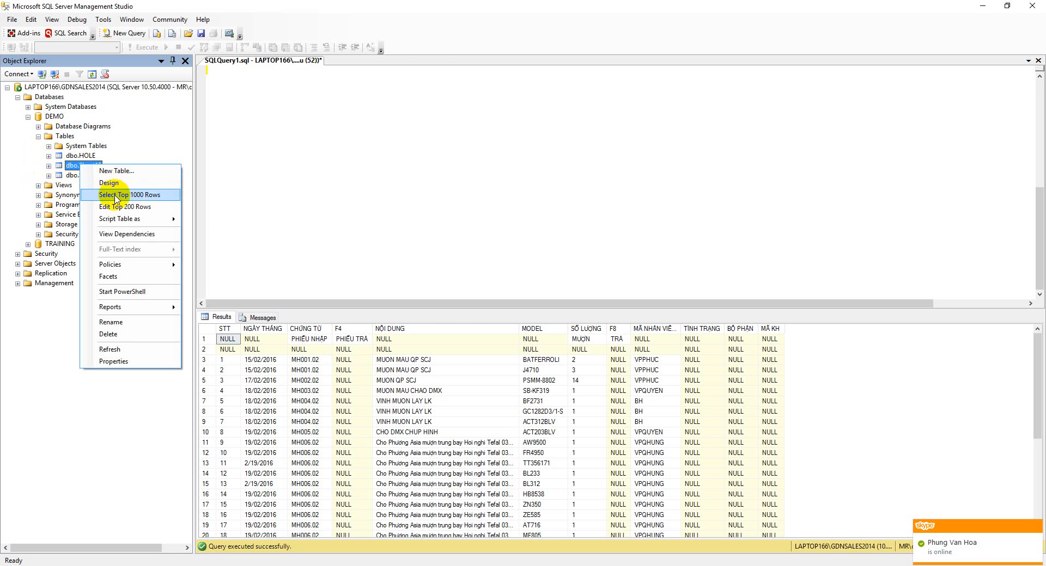
{"action": "left_click", "coordinate": [124, 195]}
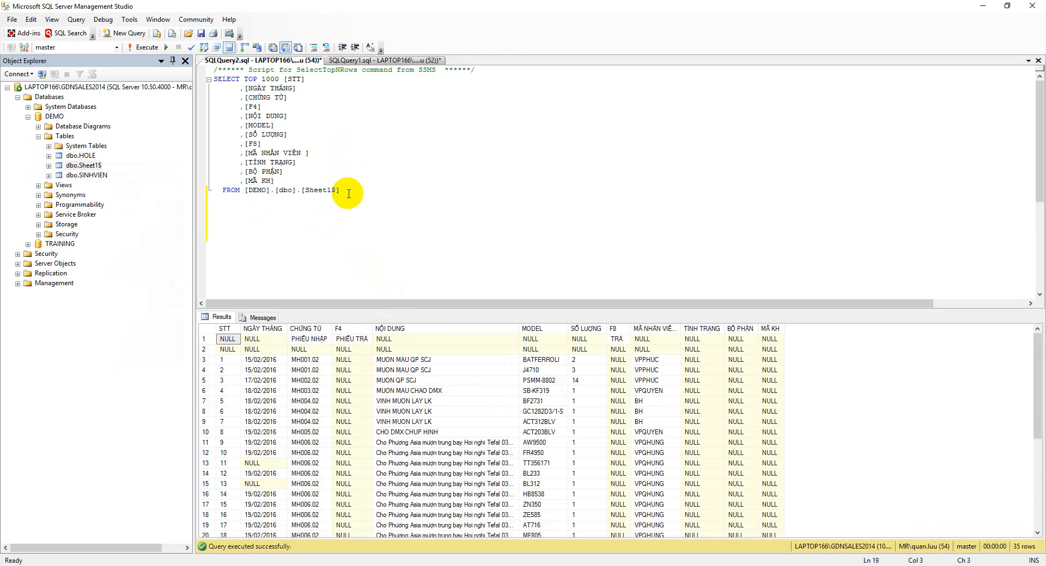
- Write the note 'Option 2: USE OPENROWSET' below the select query
{"action": "type", "text": "Option 2:"}
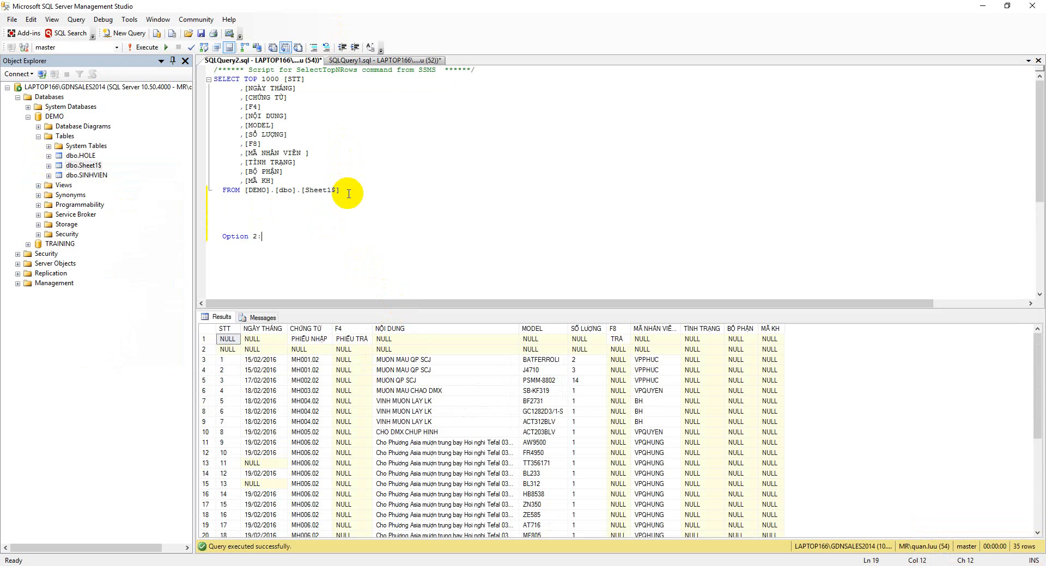
{"action": "type", "text": "USE DE"}
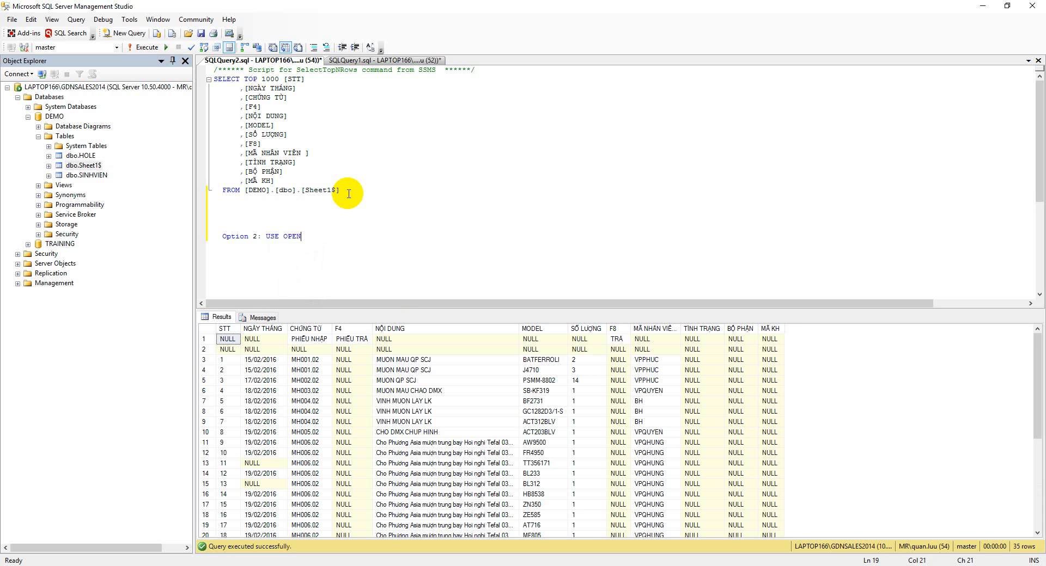
{"action": "type", "text": "ROWSET"}
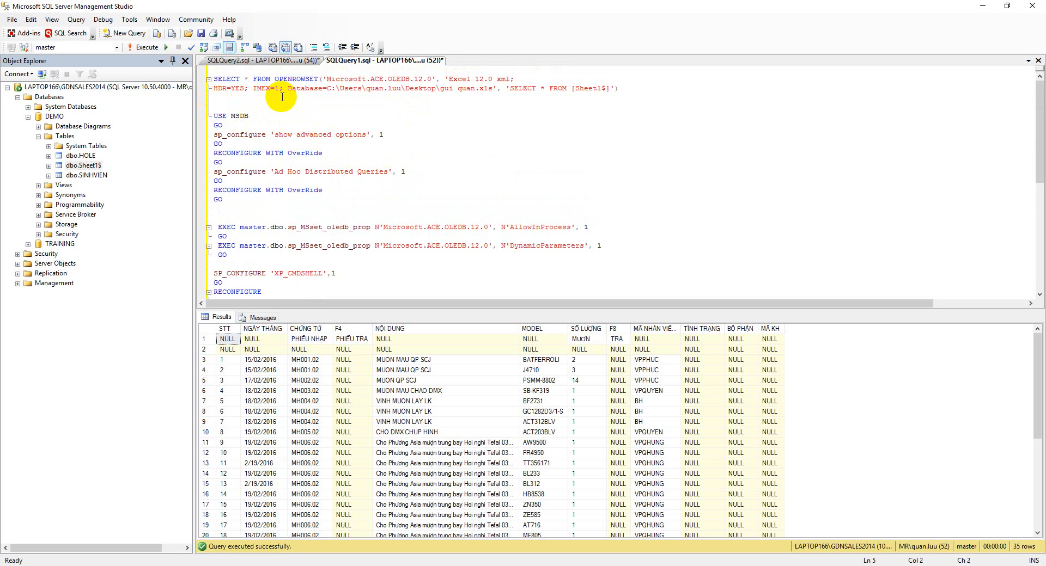
- Highlight SELECT * FROM [Sheet1$] inside the OPENROWSET script
{"action": "left_click_drag", "start_coordinate": [213, 78], "coordinate": [620, 88]}
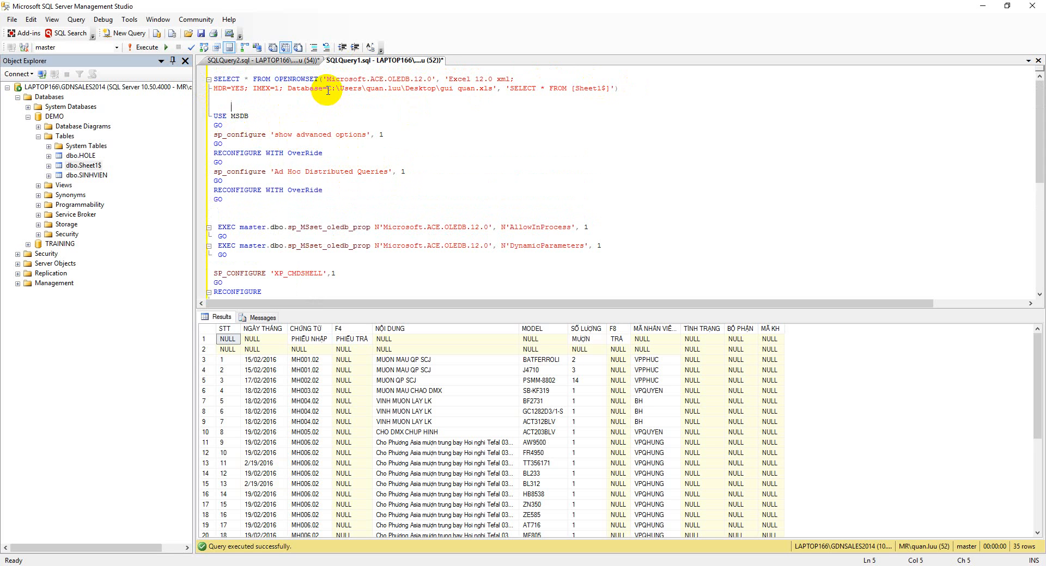
{"action": "left_click_drag", "start_coordinate": [331, 88], "coordinate": [495, 88]}
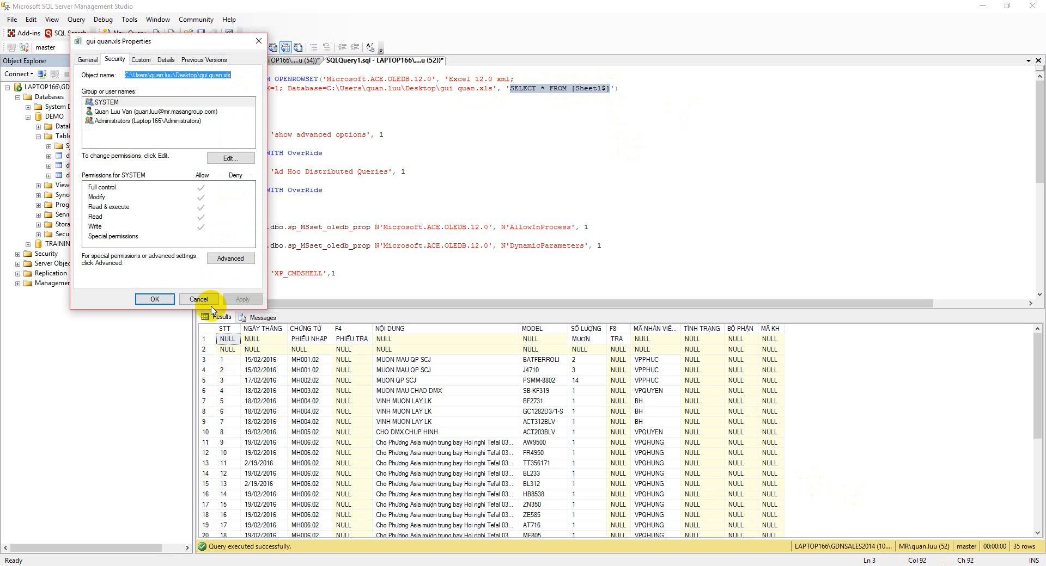
- Cancel the gui quan.xls properties dialog
{"action": "left_click", "coordinate": [198, 300]}
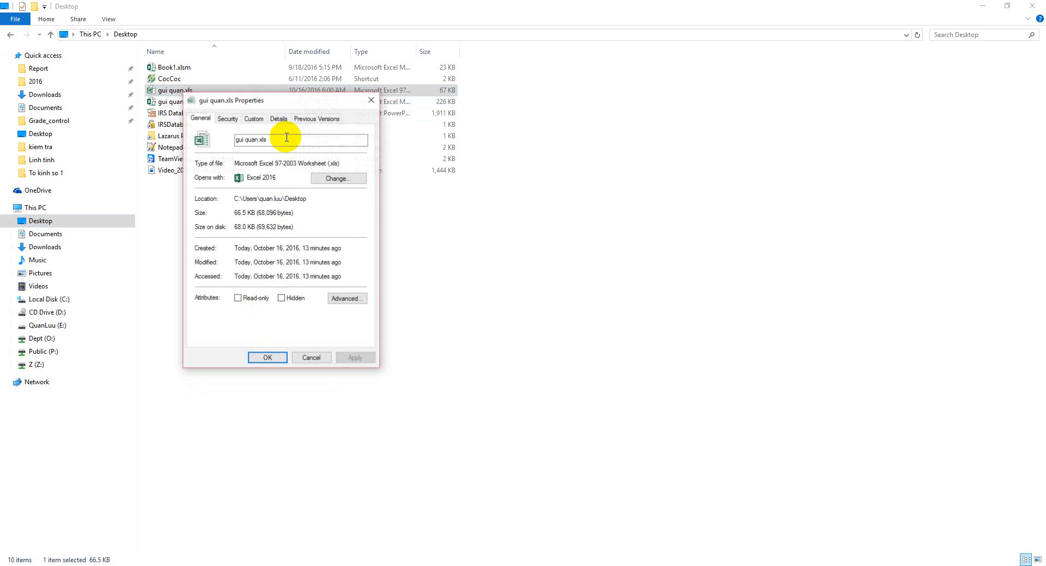
- Check gui quan.xls's full Desktop path on the Security tab, close it and open the workbook
{"action": "left_click", "coordinate": [227, 119]}
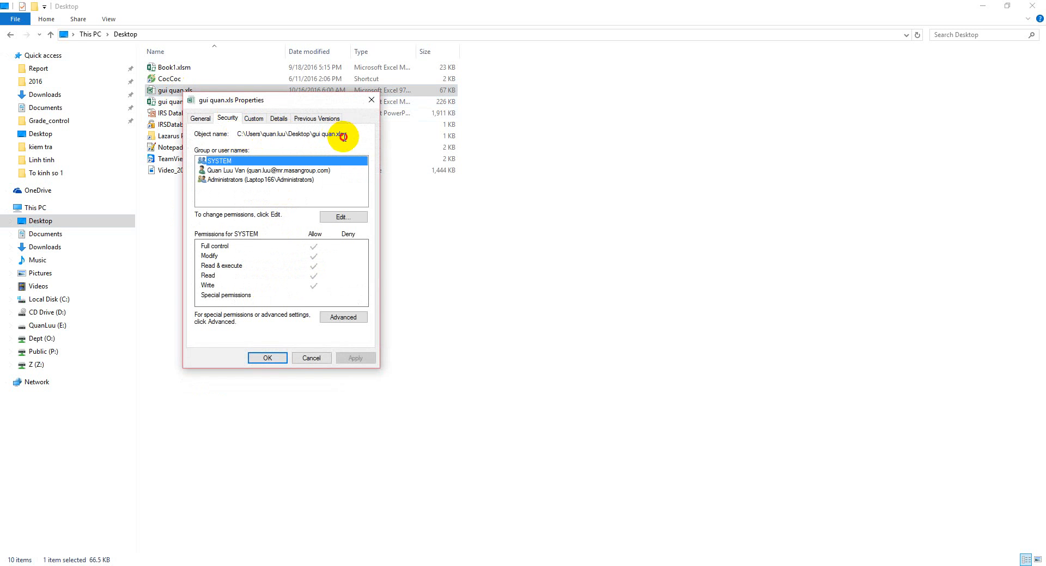
{"action": "left_click", "coordinate": [311, 358]}
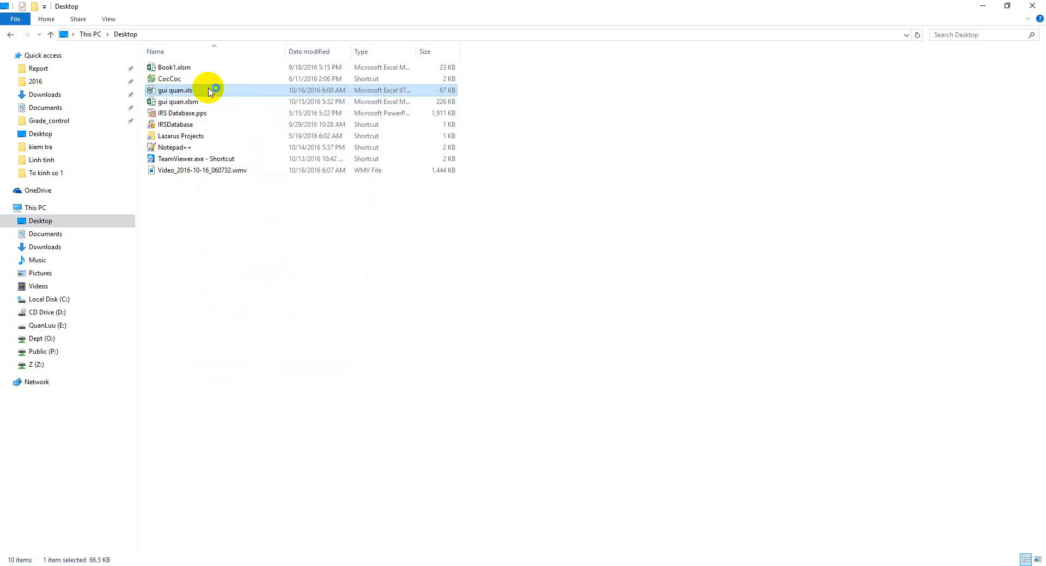
{"action": "double_click", "coordinate": [172, 90]}
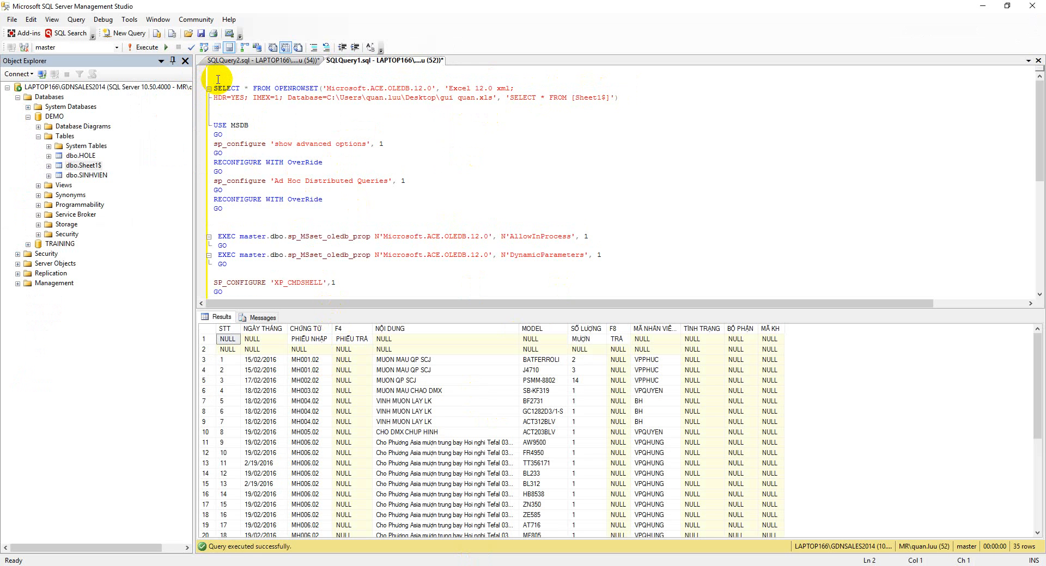
- Add an 'insert tablename here' line at the top of the OPENROWSET script
{"action": "type", "text": "insert table"}
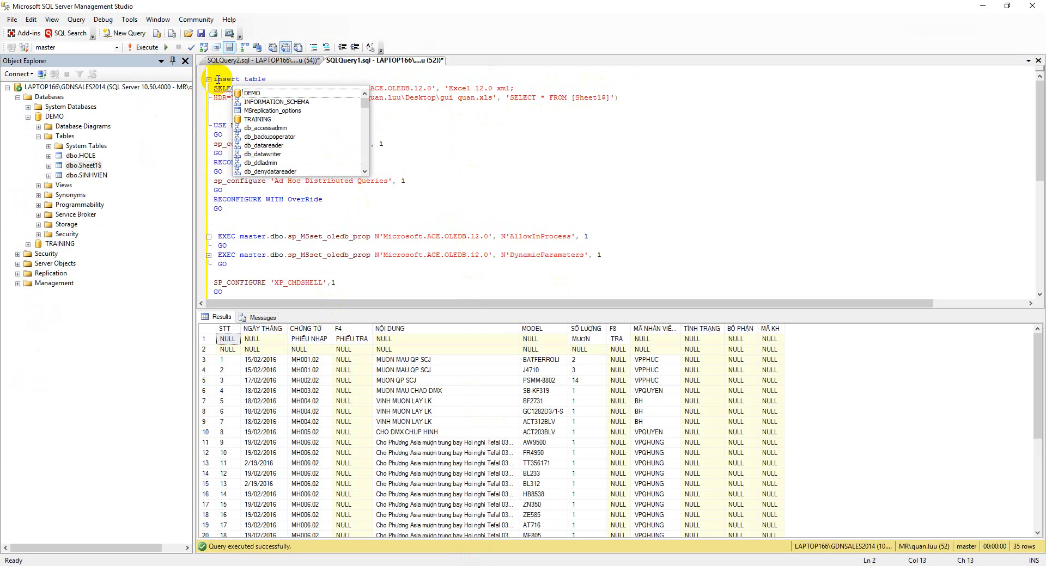
{"action": "type", "text": "na"}
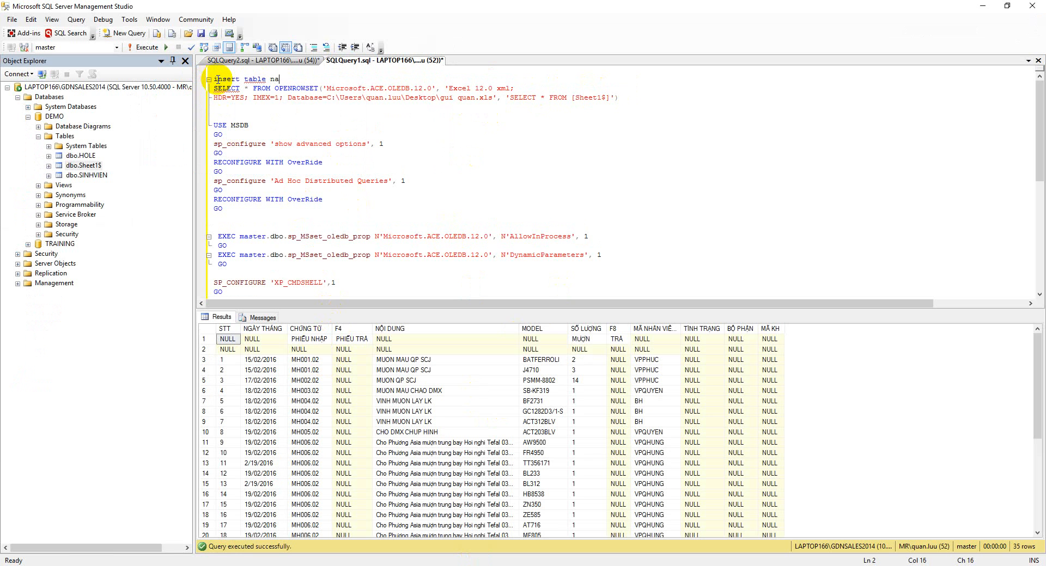
{"action": "key", "text": "BackSpace"}
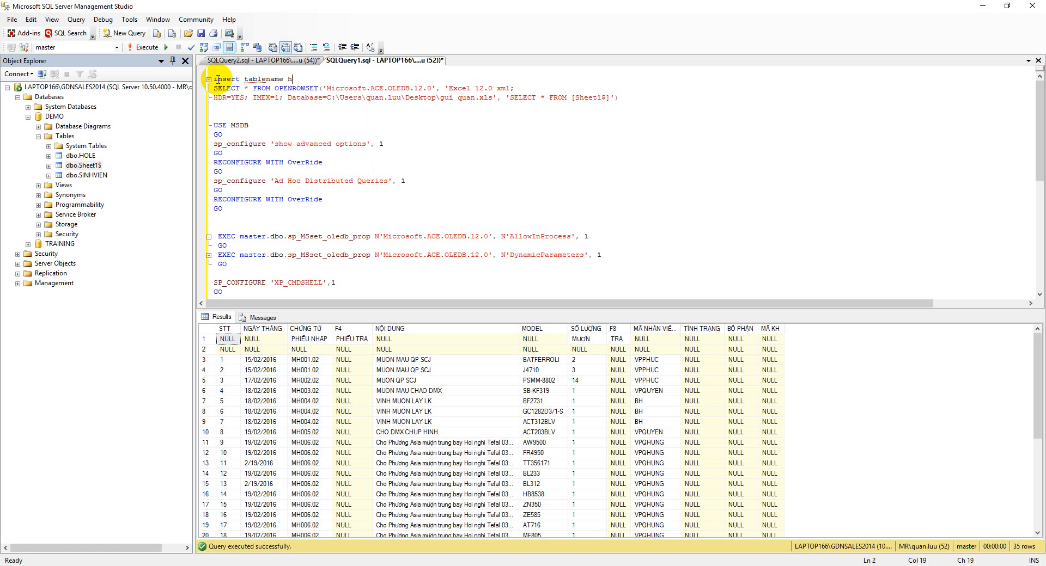
{"action": "type", "text": "ere"}
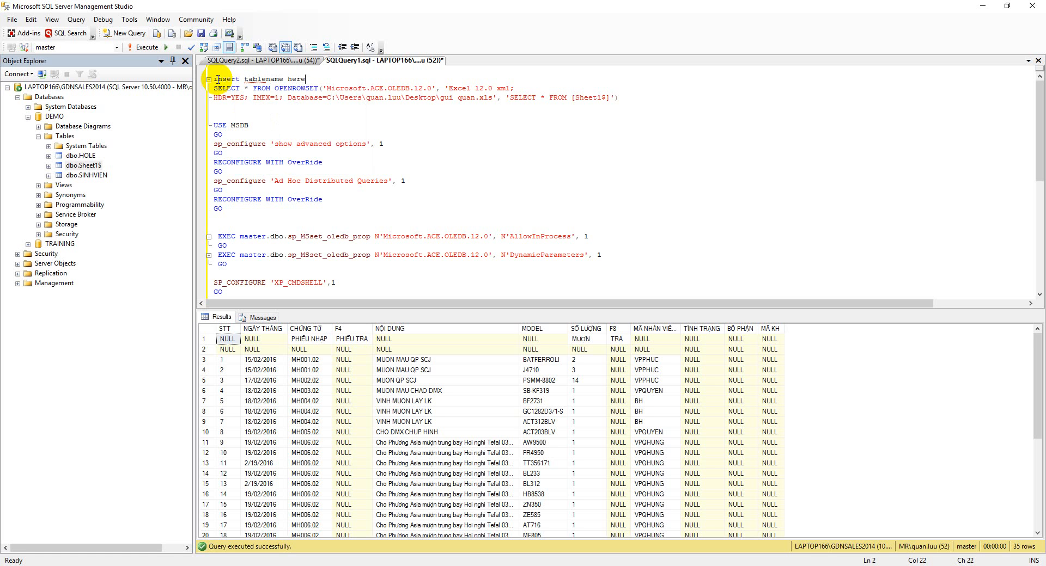
{"action": "mouse_move", "coordinate": [524, 464]}
{"action": "type", "text": "--to sure work with OPENROWSET  run script below"}
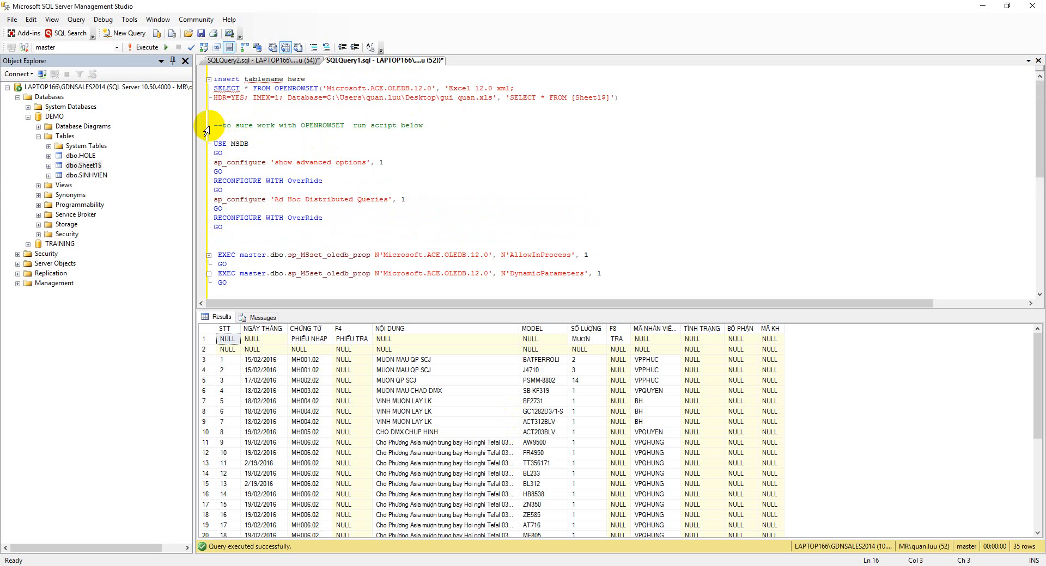
{"action": "left_click", "coordinate": [435, 125]}
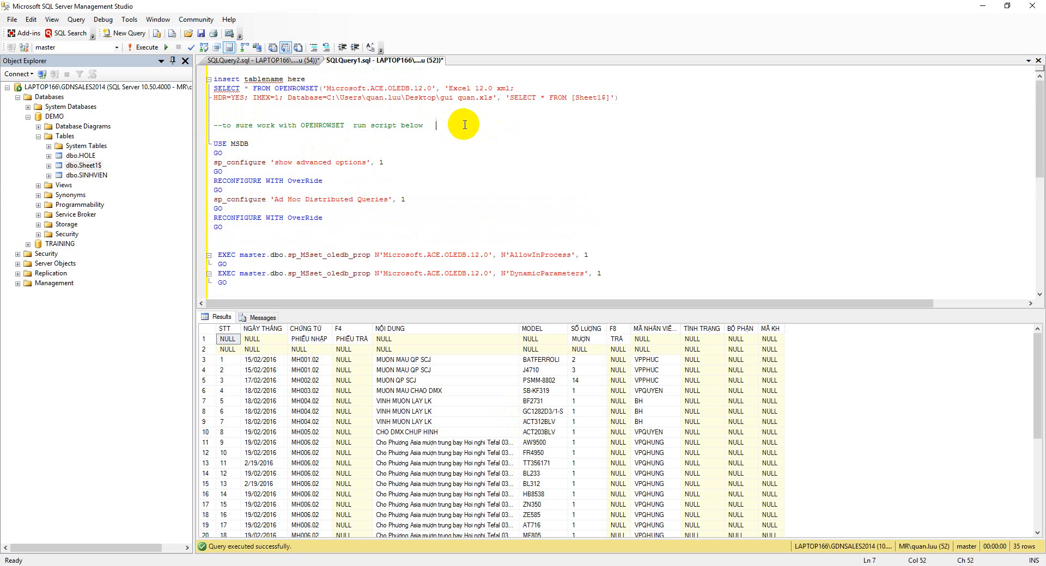